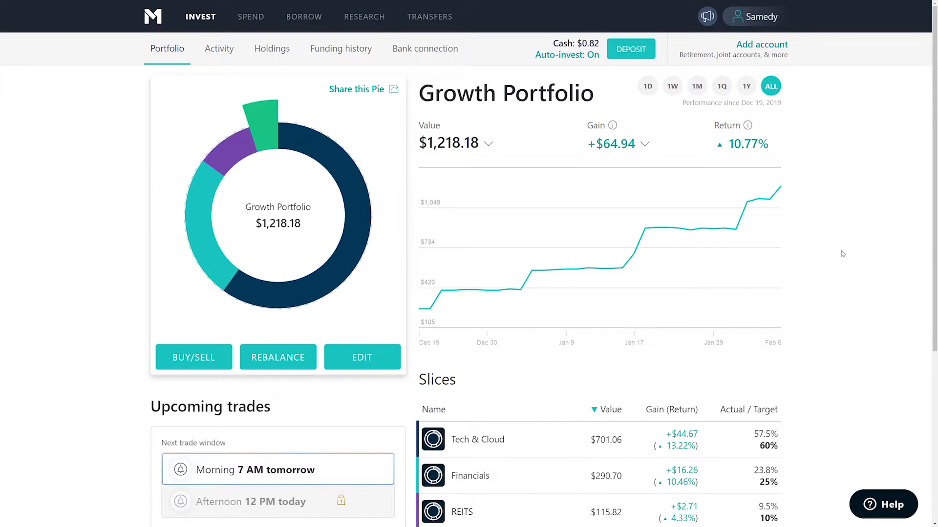
mouse_move(422, 311)
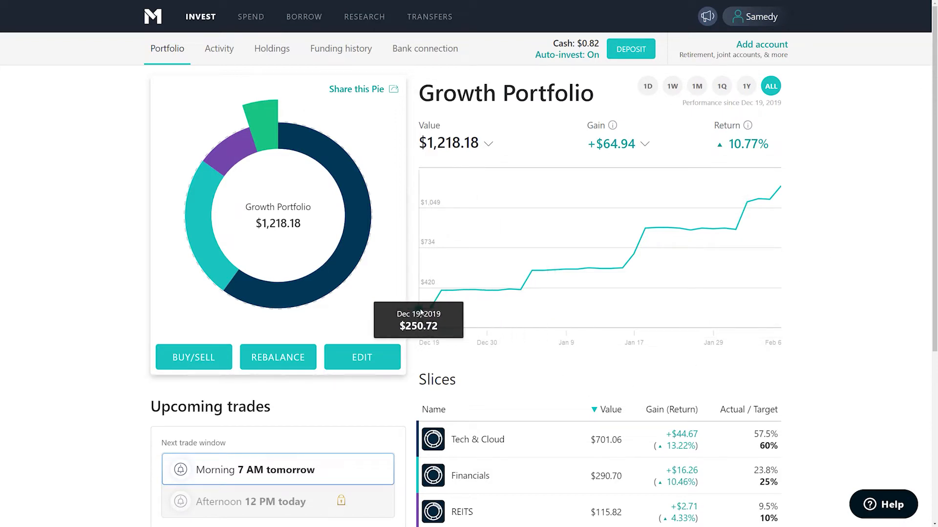
mouse_move(884, 194)
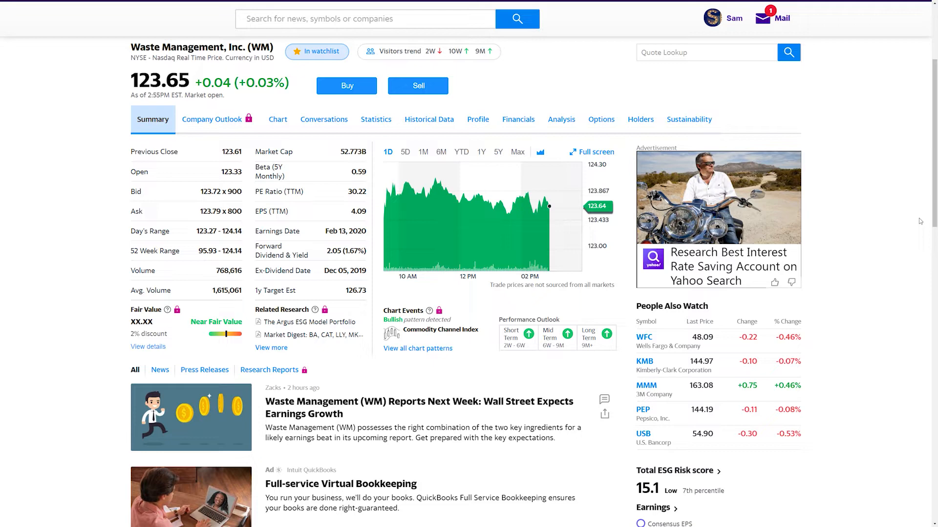
Step: Switch the WM summary price chart to the one-year (1Y) range
scroll(down, 3)
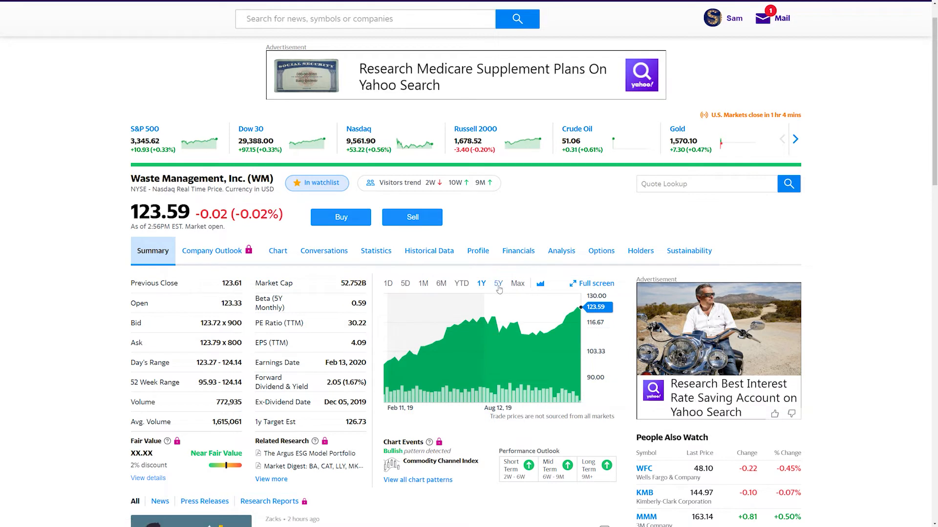
click(498, 283)
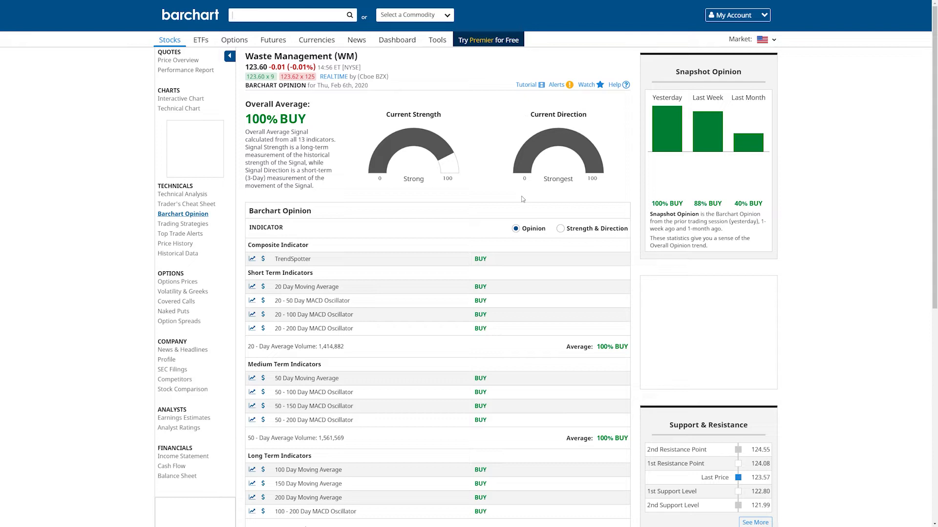
mouse_move(500, 223)
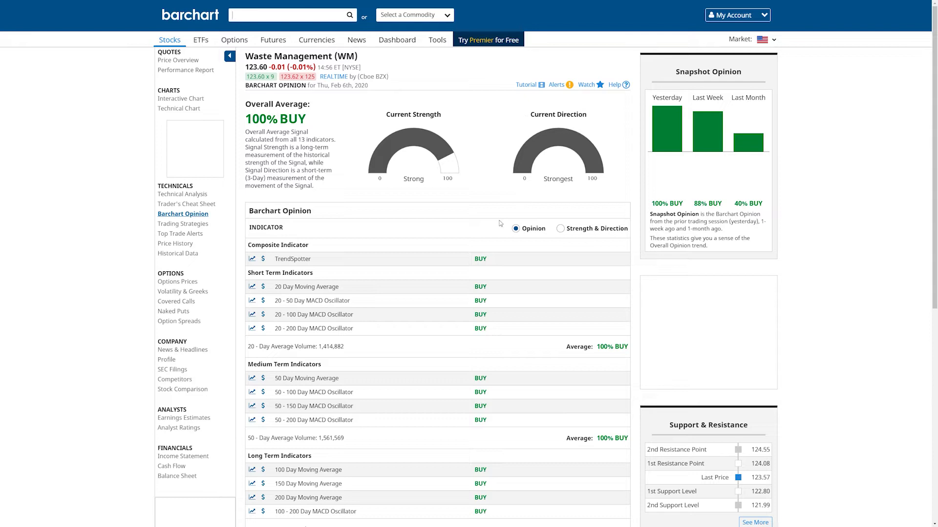
mouse_move(498, 378)
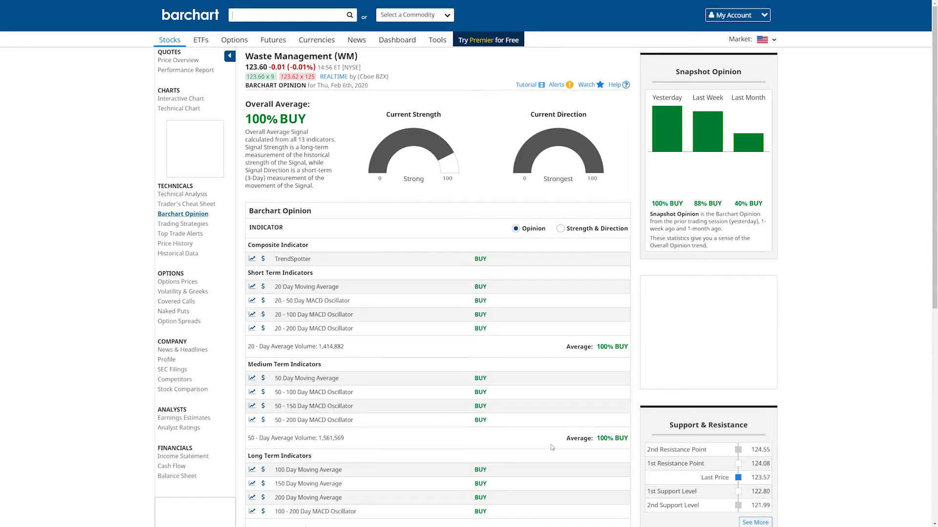
mouse_move(362, 393)
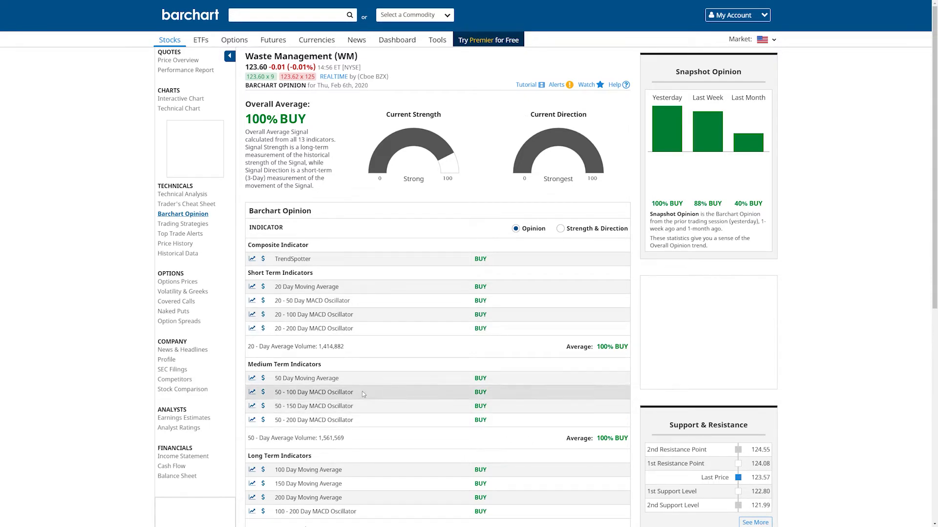
scroll(down, 3)
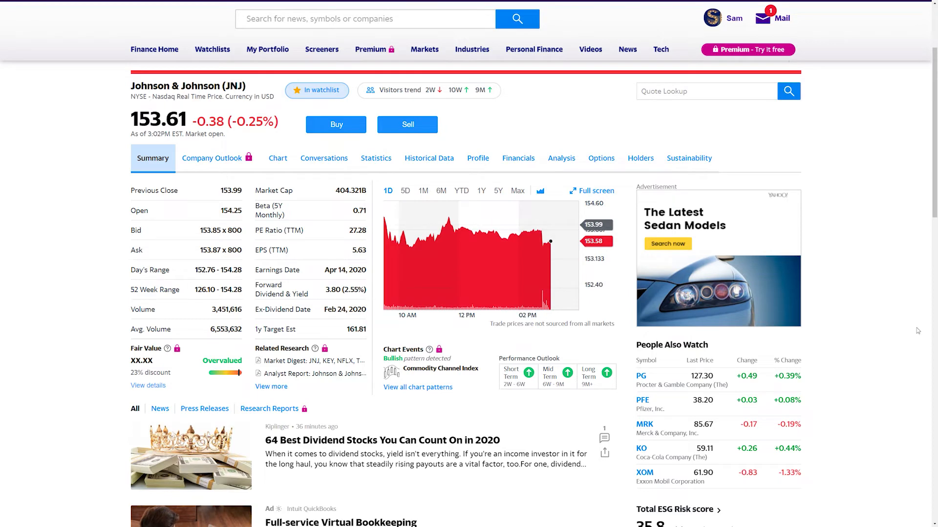
Step: Scroll the JNJ summary page to the forward dividend and yield of 3.80 (2.55%)
scroll(down, 3)
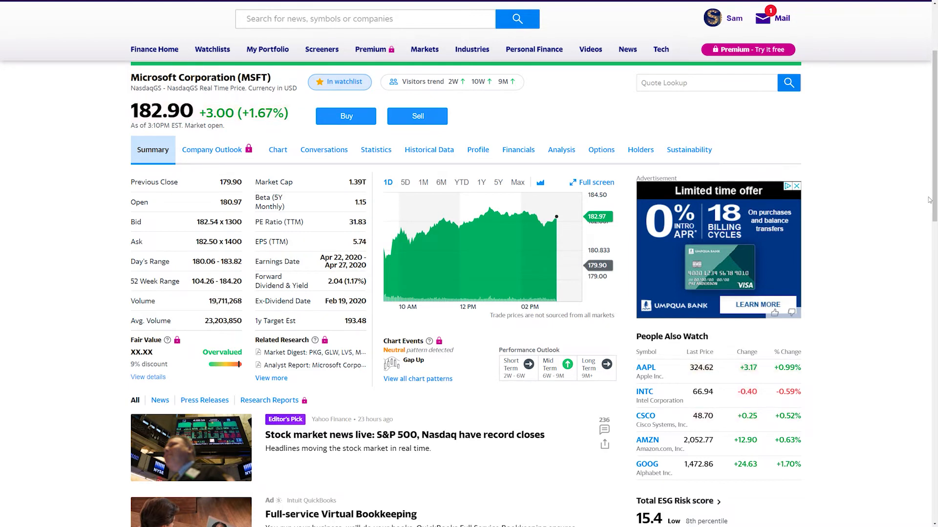
Step: Scroll the MSFT summary page, then open Microsoft's Statistics tab
scroll(down, 3)
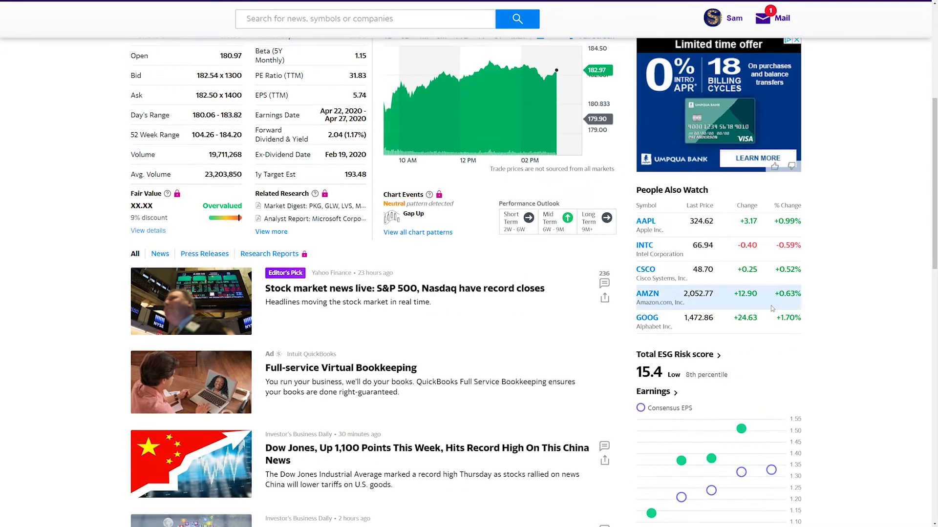
scroll(down, 3)
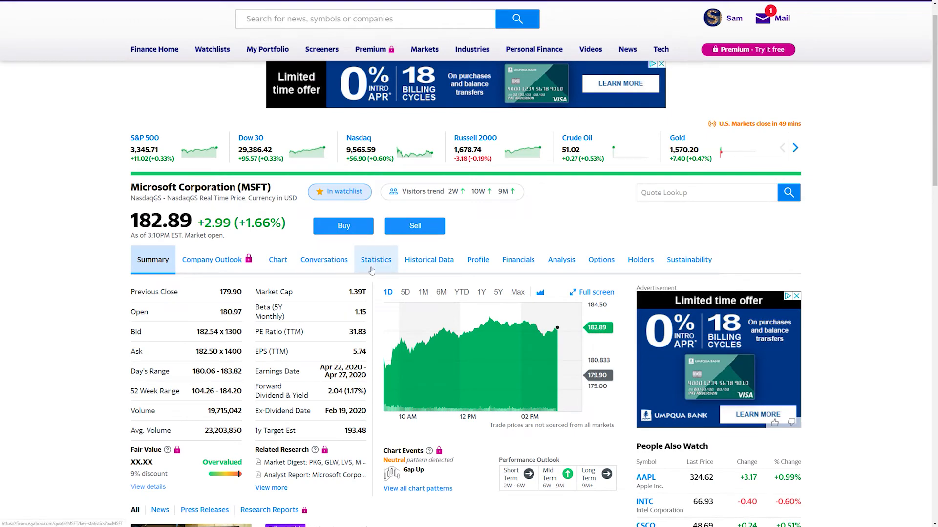
click(376, 258)
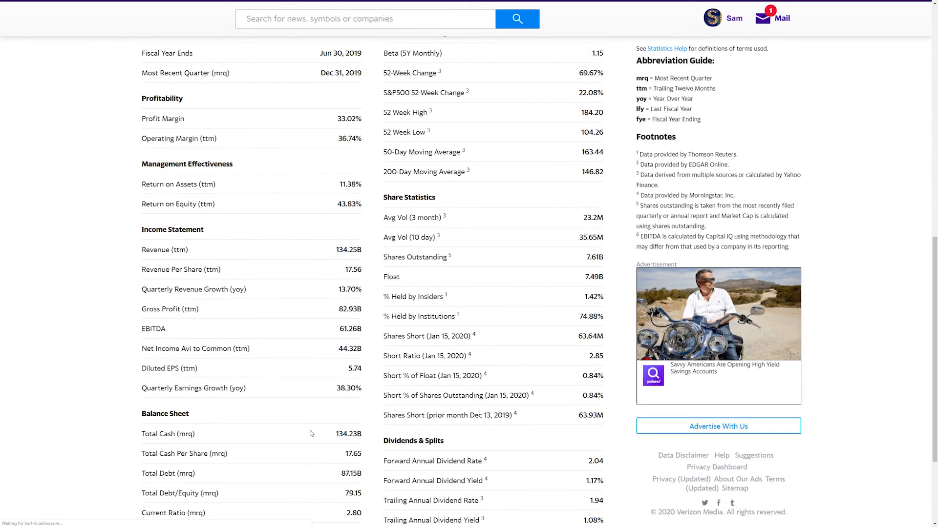
scroll(down, 3)
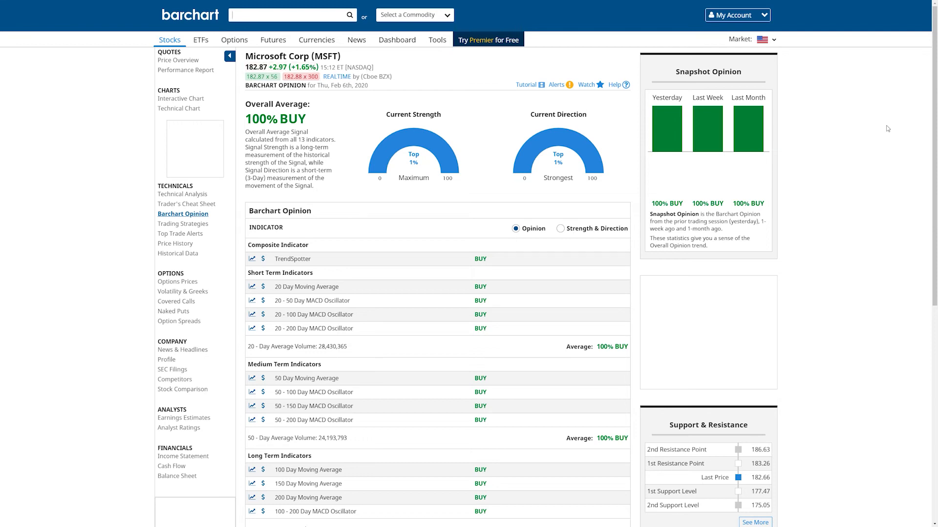
Step: Toggle the browser's full-screen mode on Microsoft's Barchart Opinion page
key(f11)
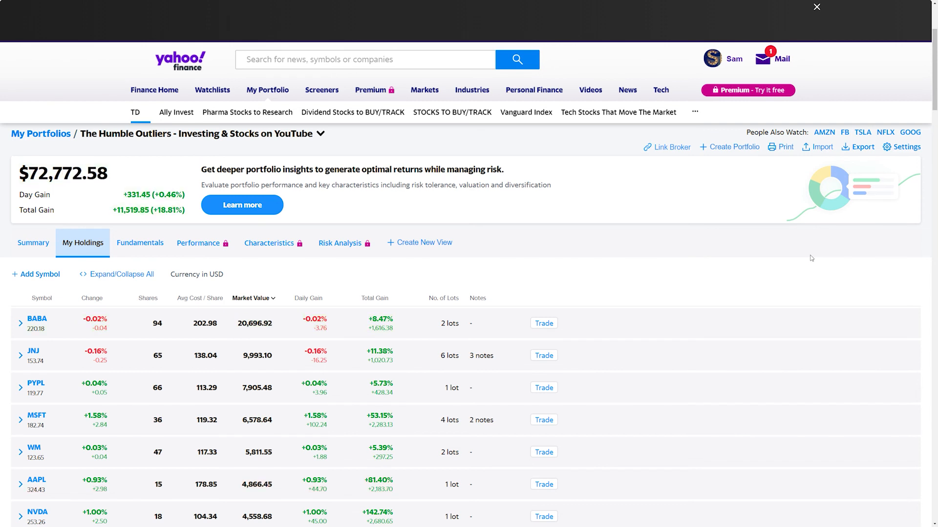
mouse_move(647, 312)
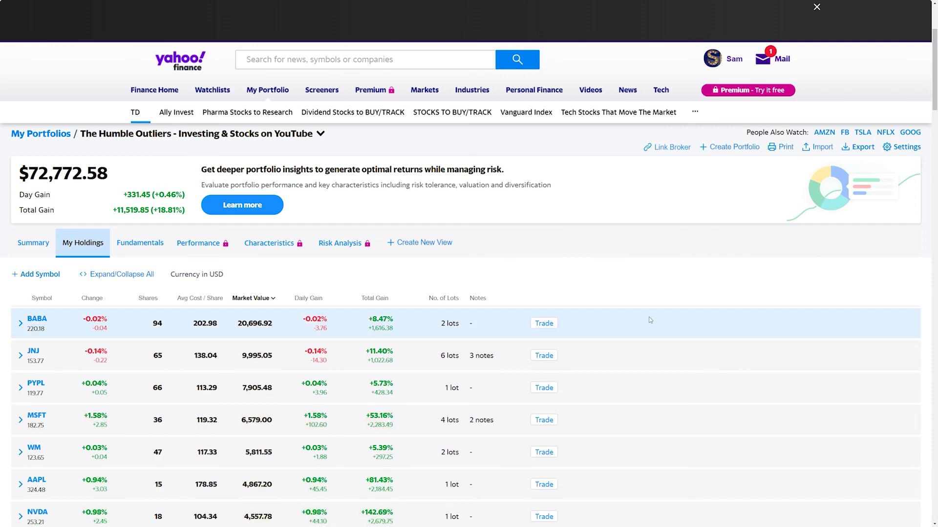
Step: Scroll The Humble Outliers holdings list to reveal more positions like STZ, BA and VGT
scroll(down, 3)
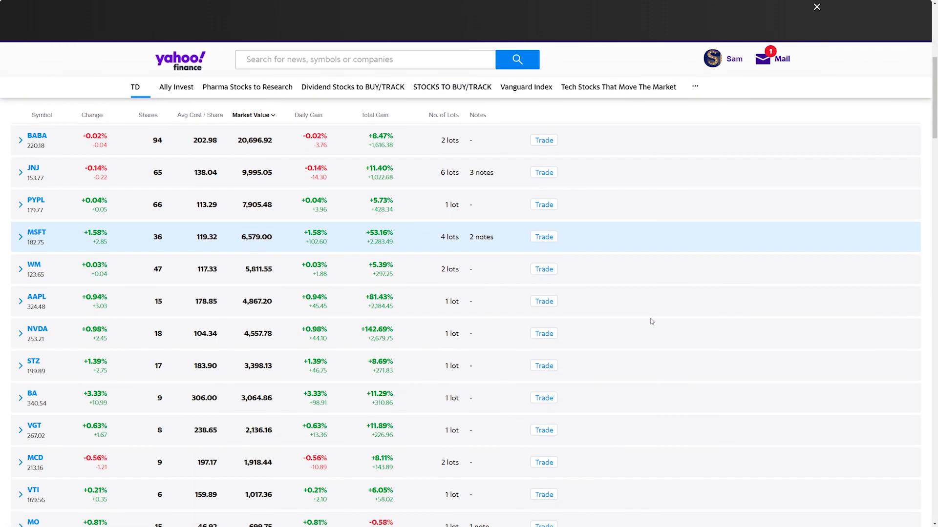